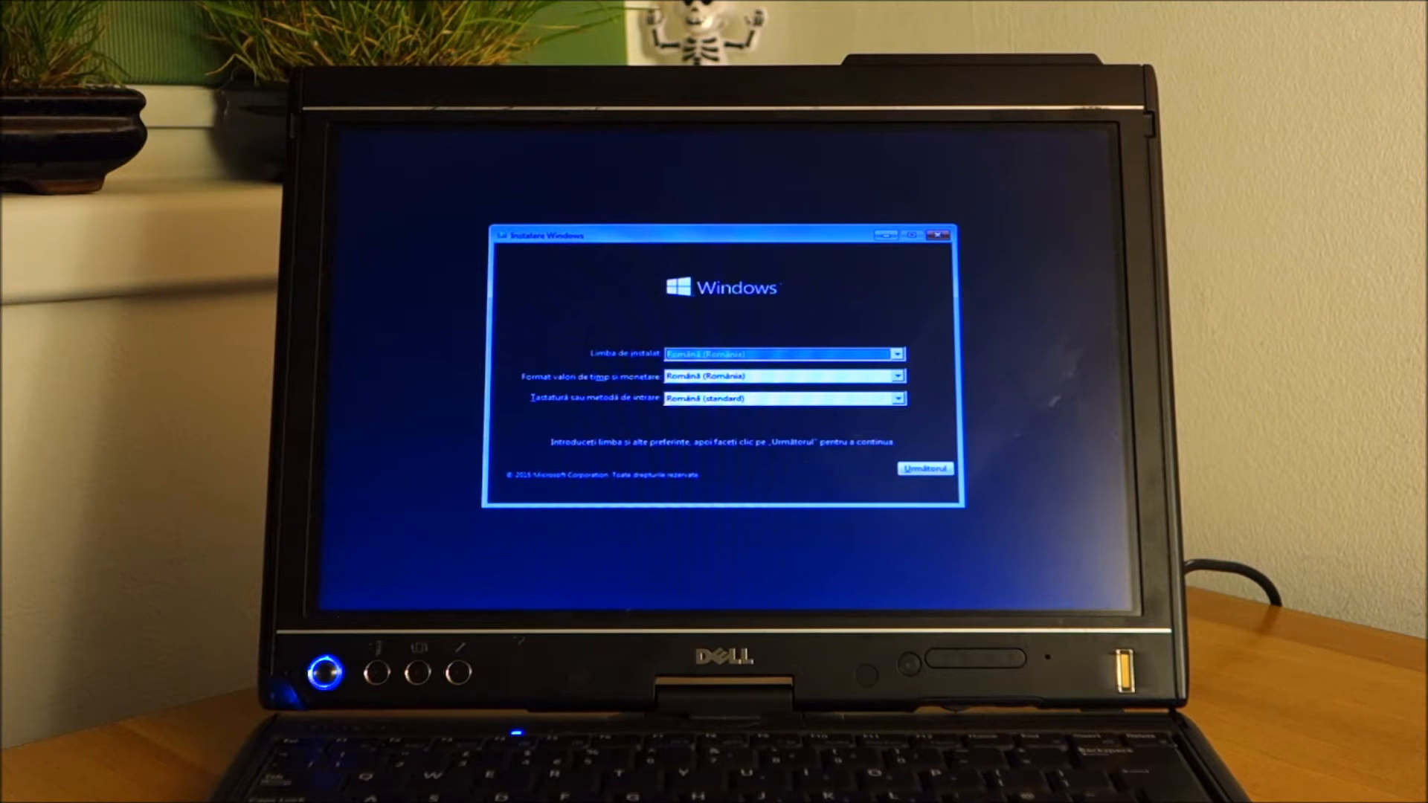
# Step: Check network adapters and sound controllers in Device Manager, then close the failed Windroy emulator
pyautogui.click(923, 468)
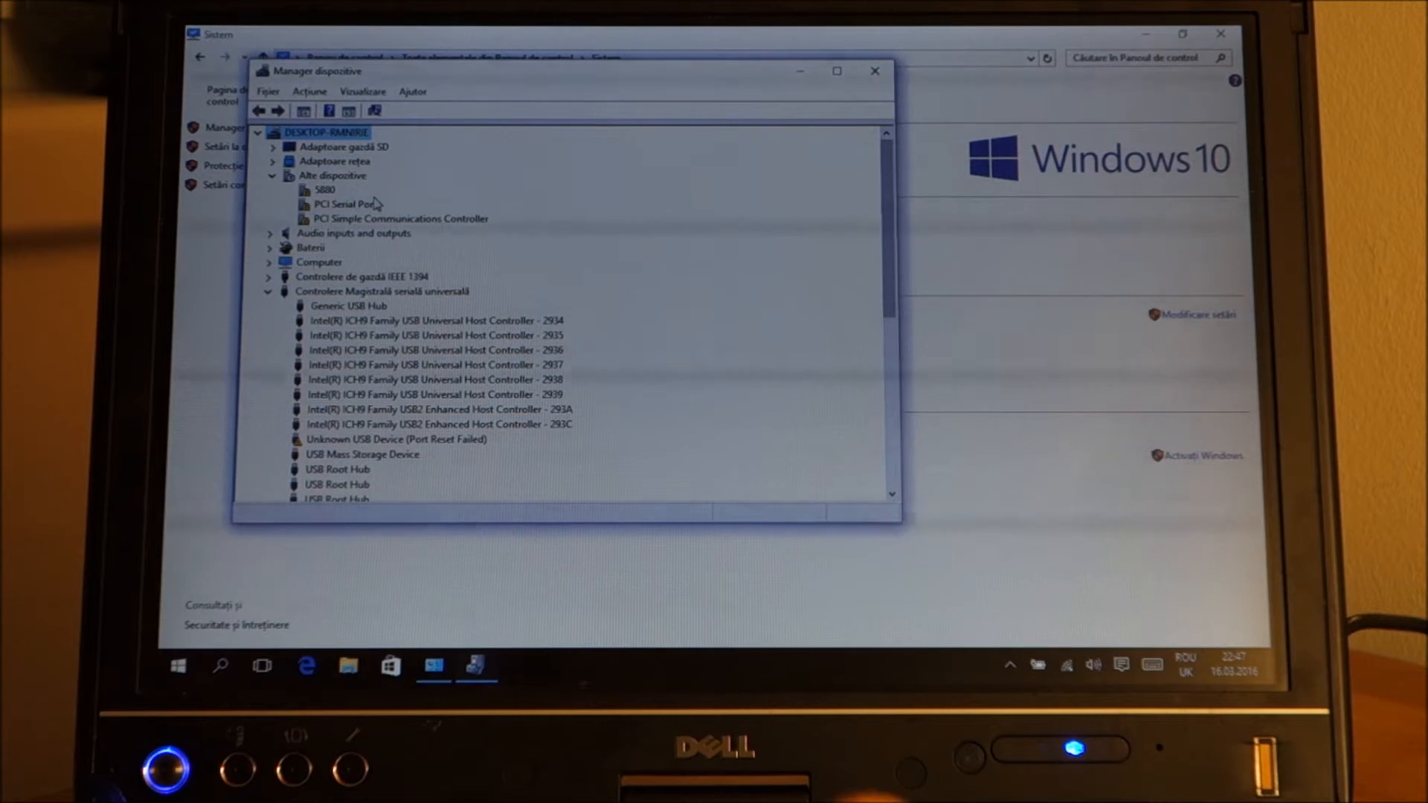
pyautogui.moveTo(358, 390)
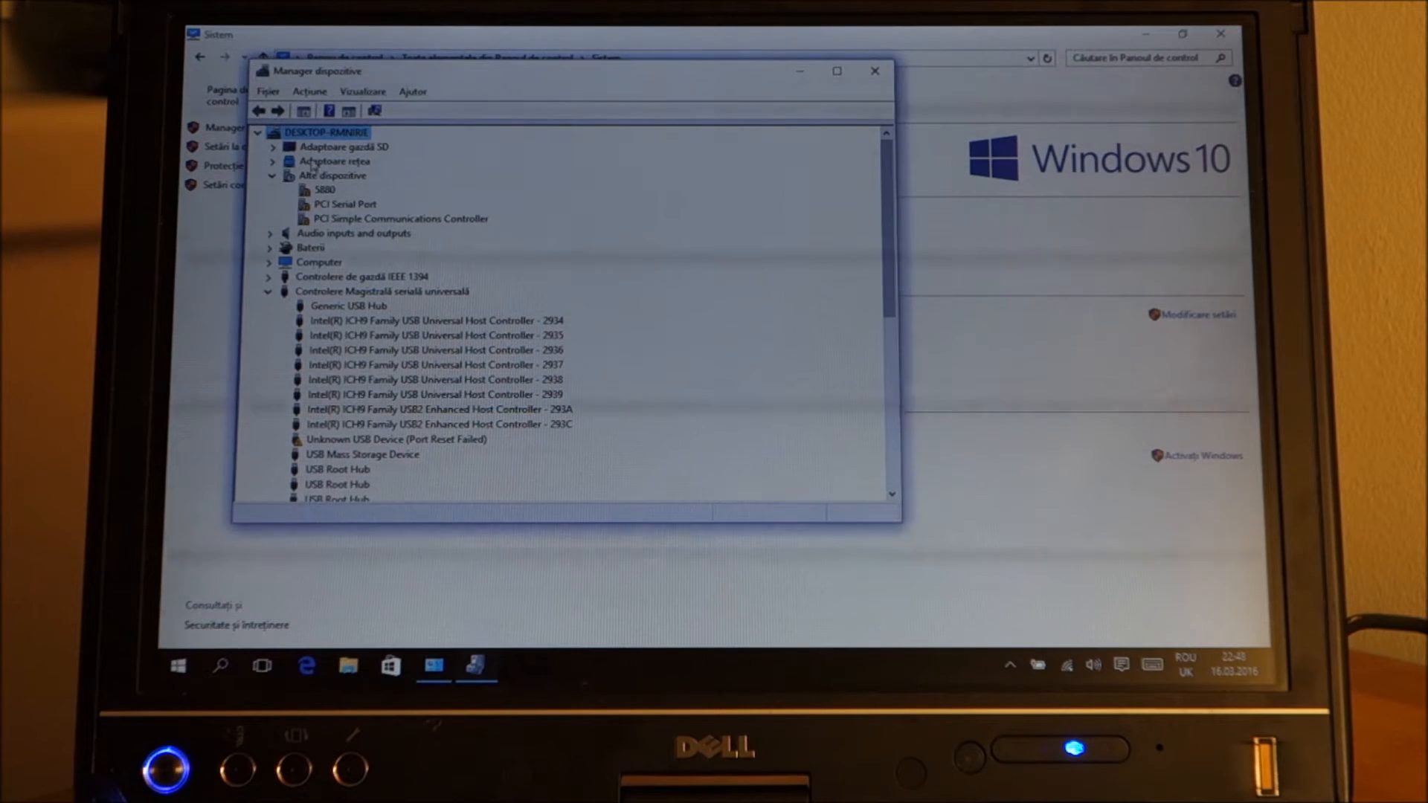
pyautogui.click(272, 161)
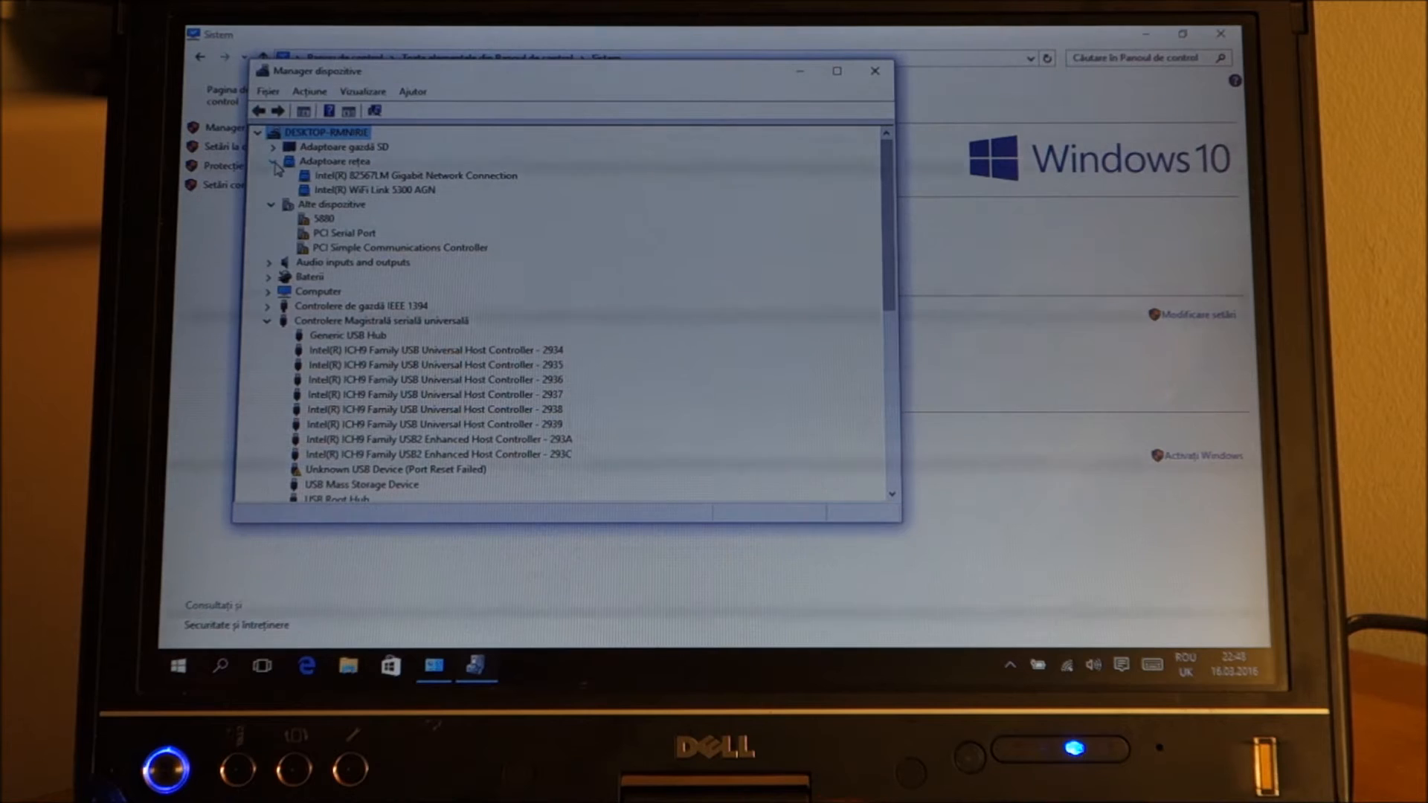
pyautogui.click(272, 160)
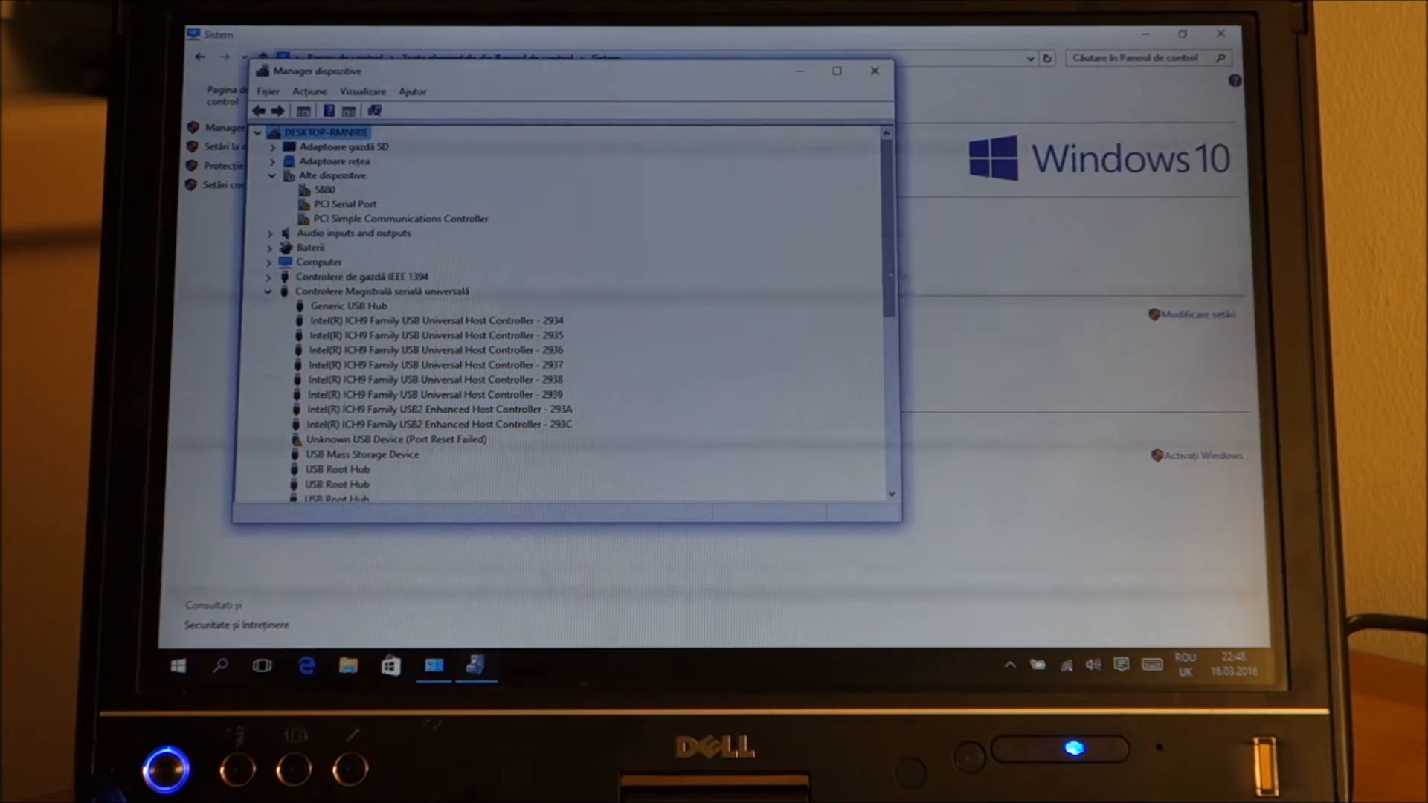
pyautogui.scroll(-3)
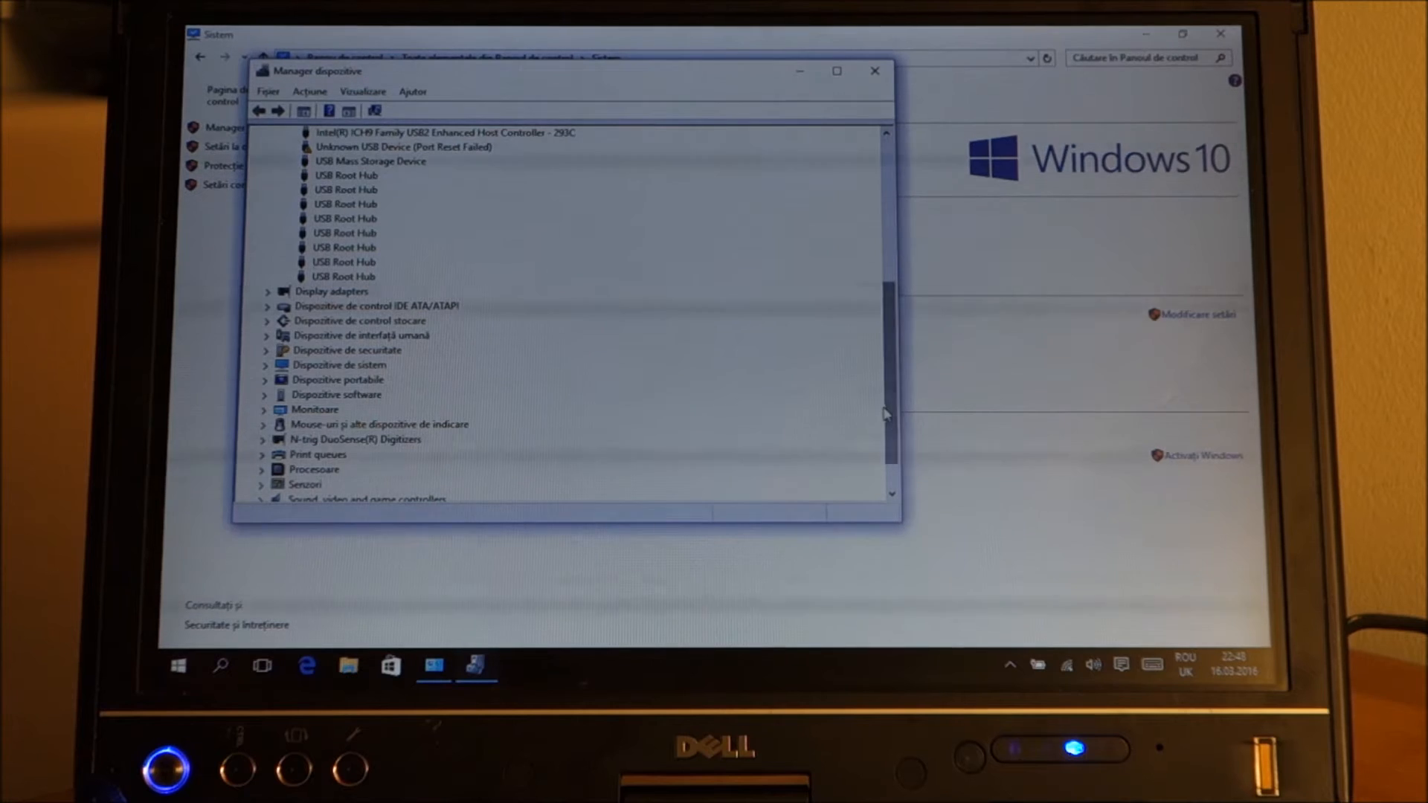
pyautogui.scroll(-3)
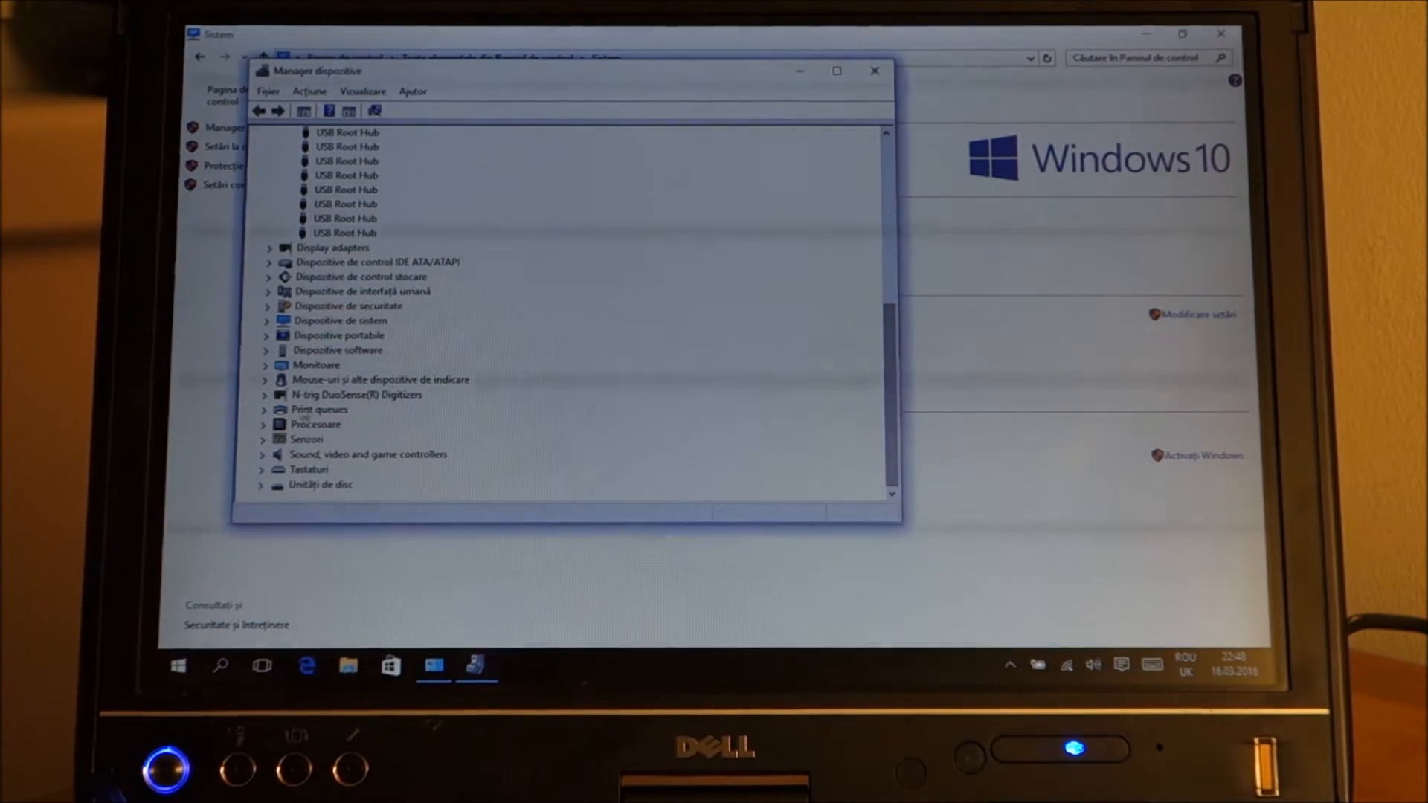
pyautogui.click(263, 454)
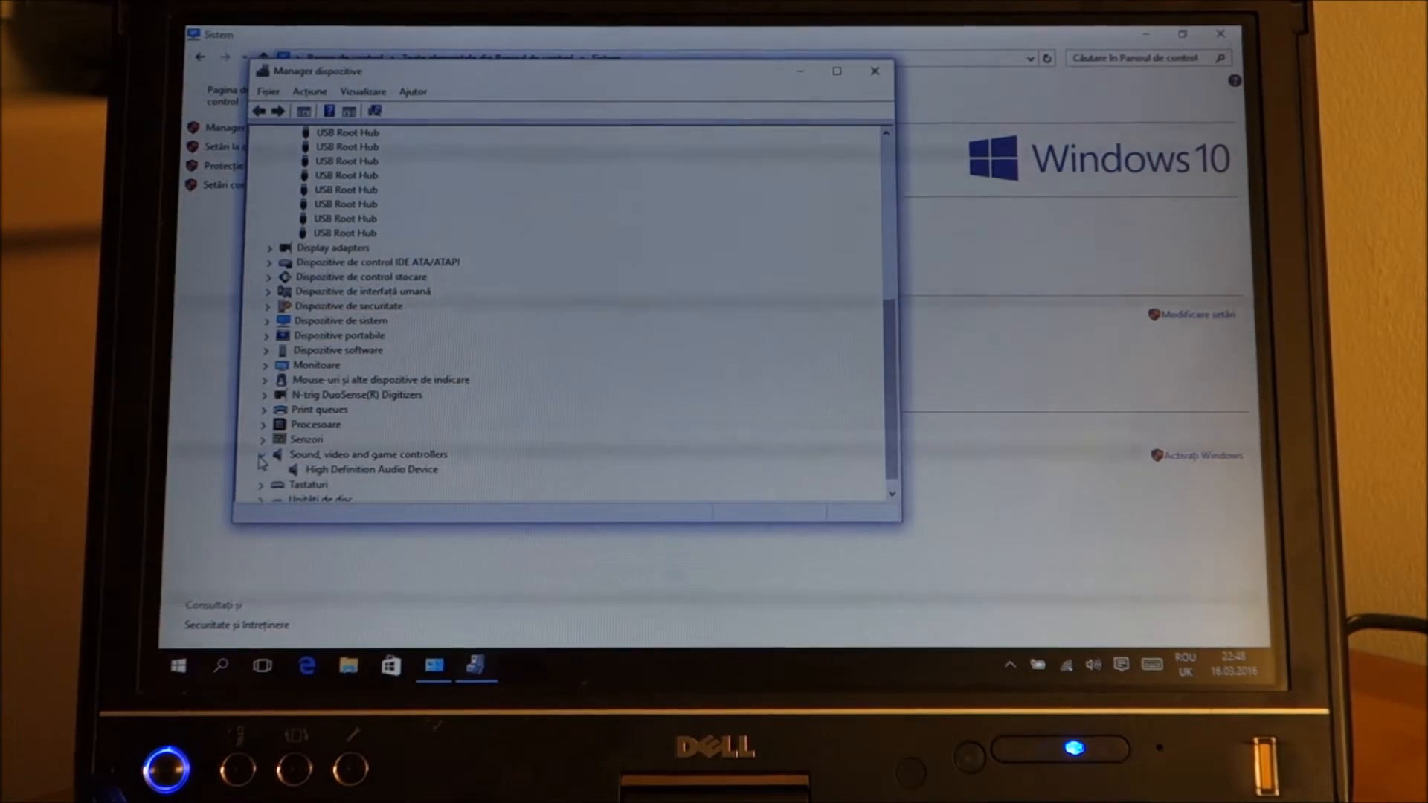
pyautogui.click(264, 454)
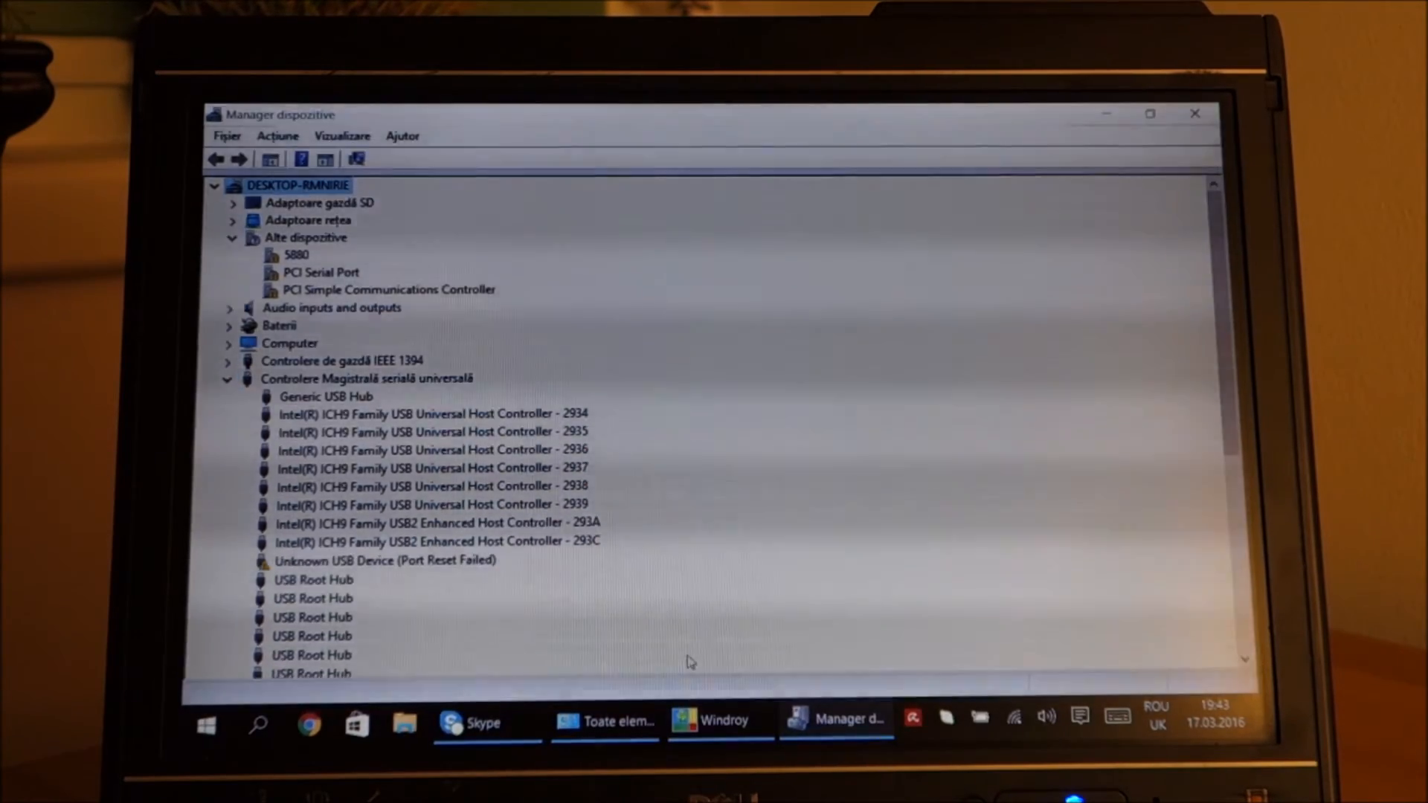
pyautogui.click(718, 721)
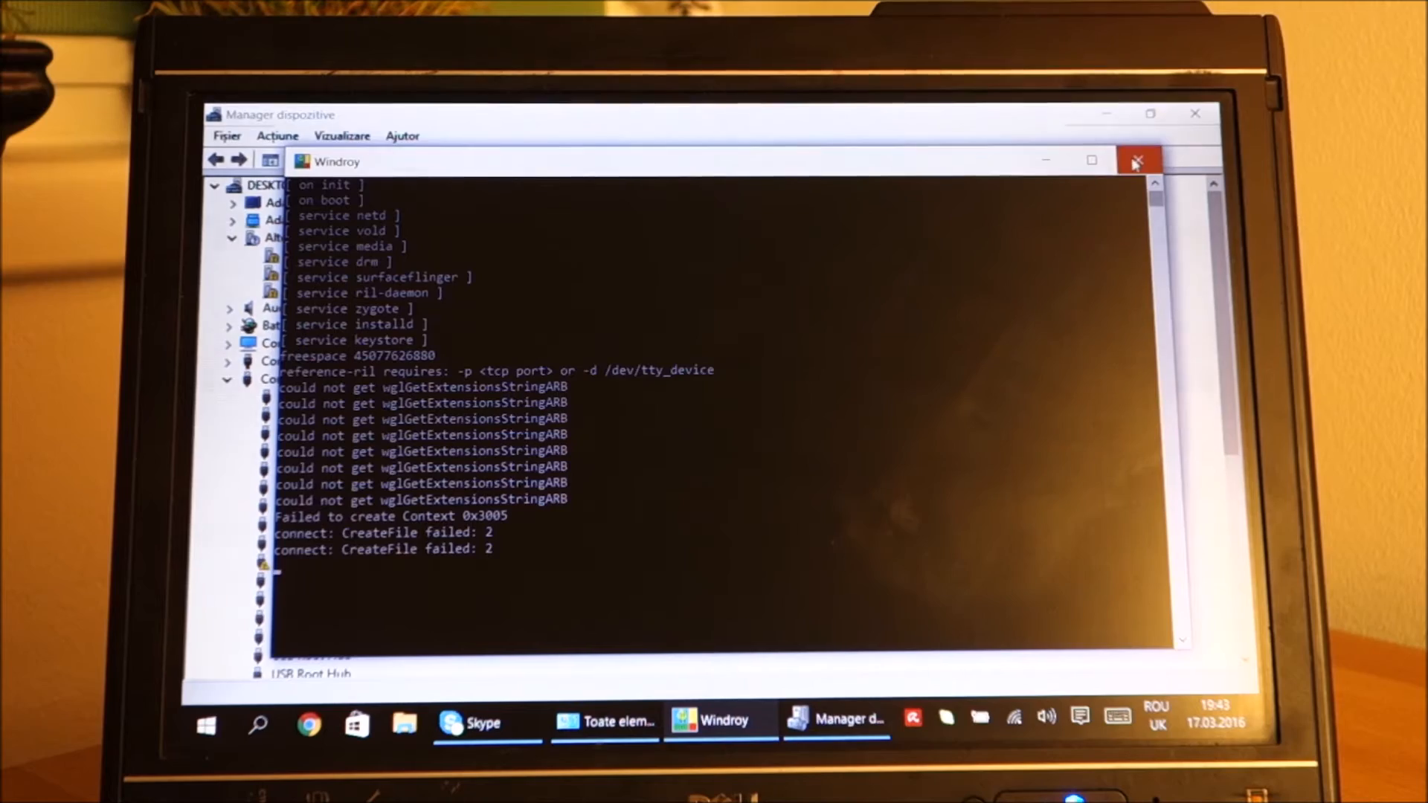
pyautogui.click(1136, 161)
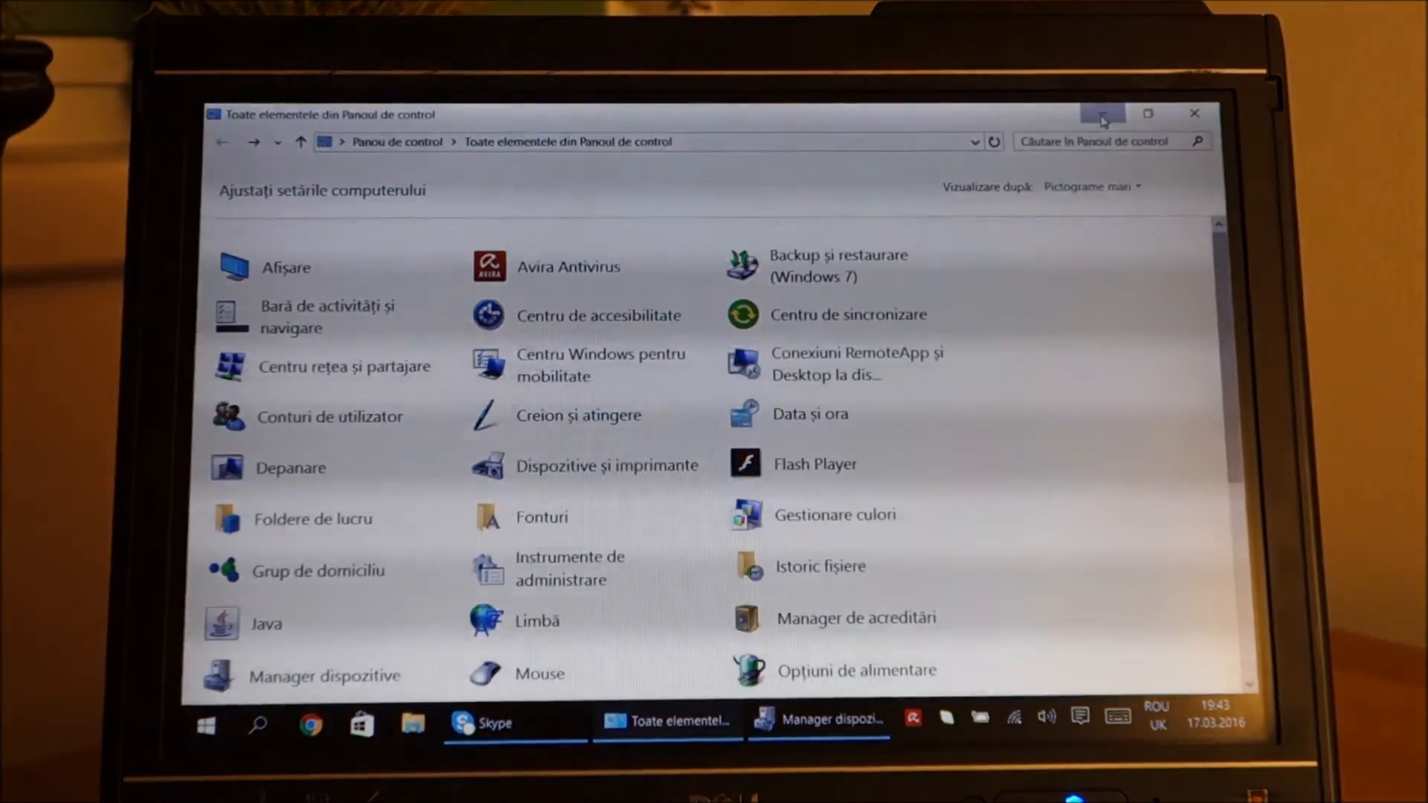
pyautogui.click(1102, 114)
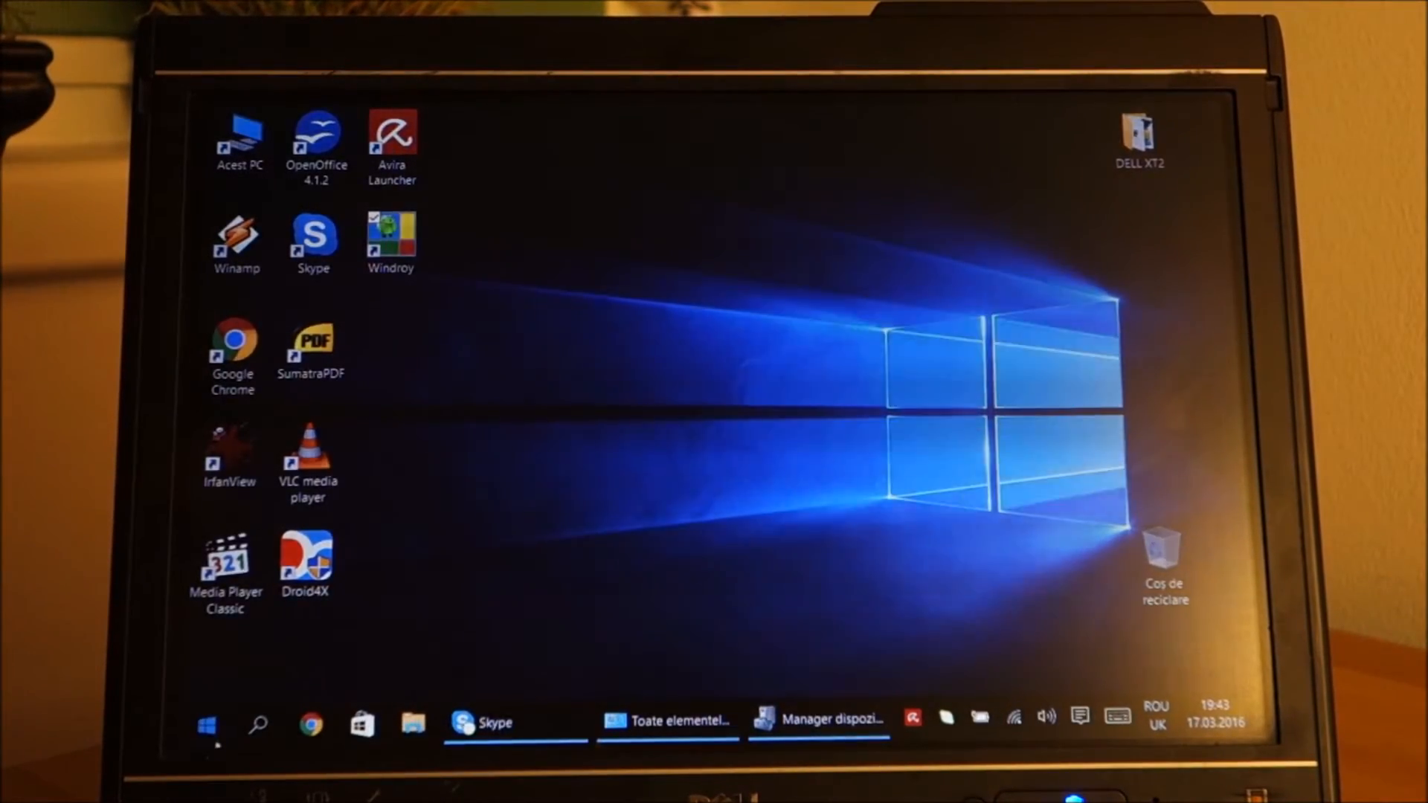
pyautogui.click(207, 723)
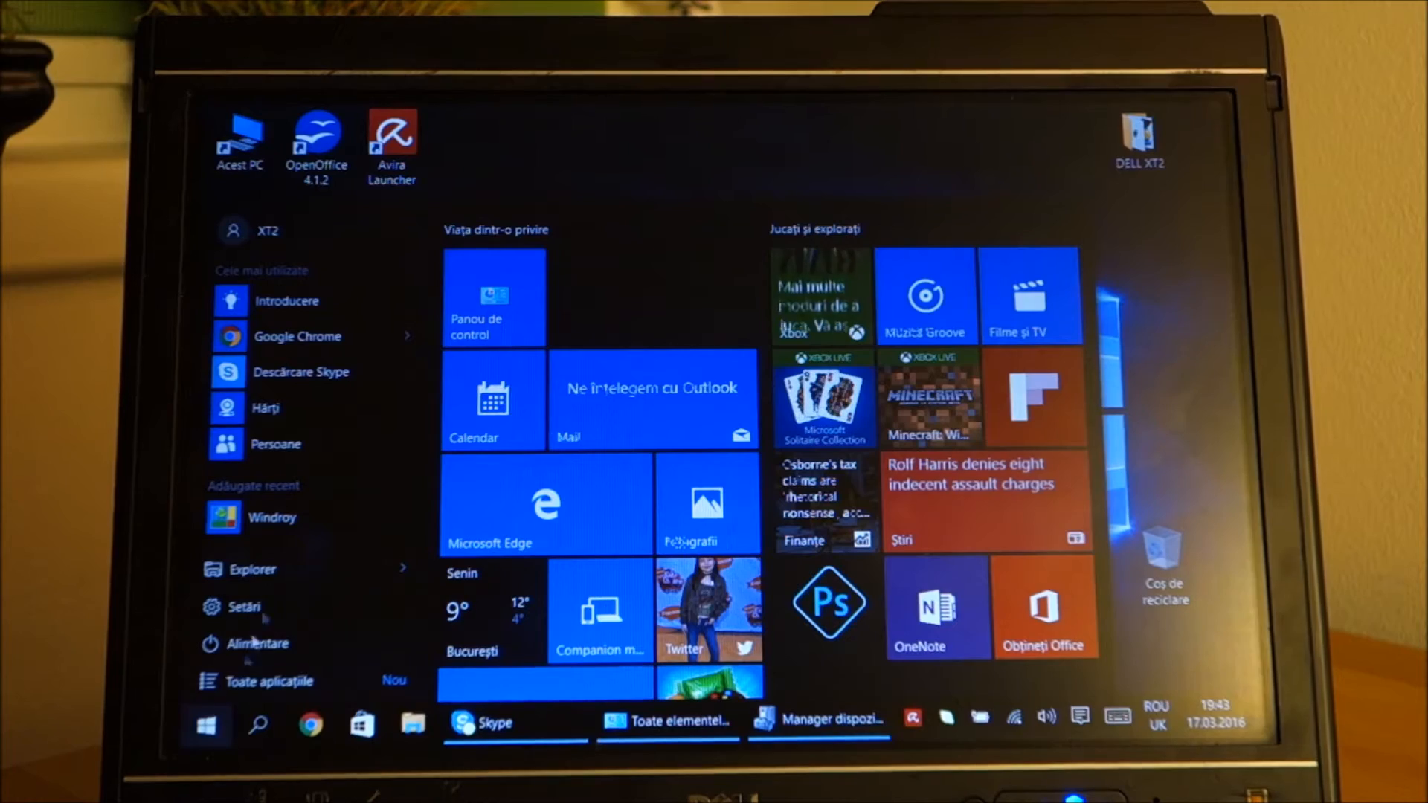
pyautogui.click(206, 723)
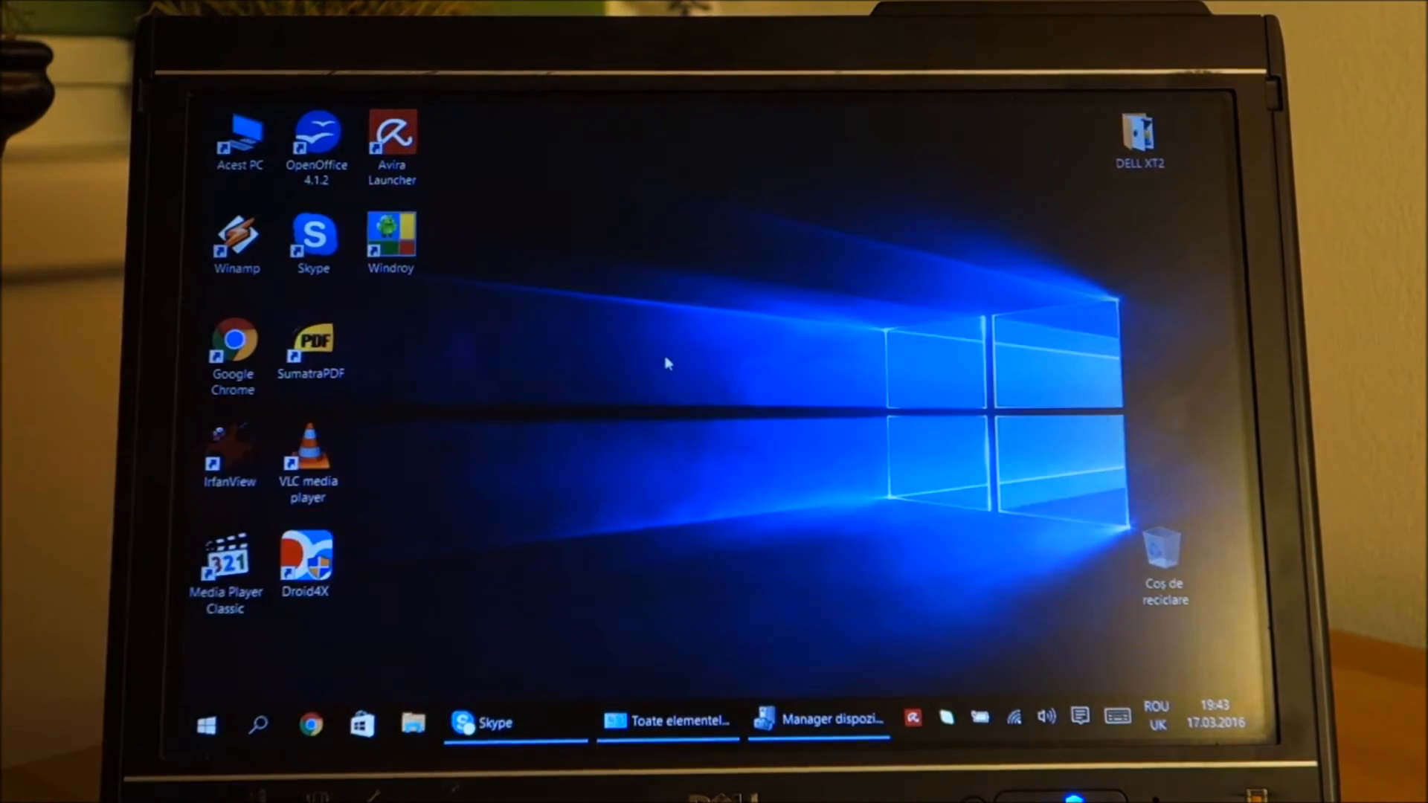
pyautogui.moveTo(661, 665)
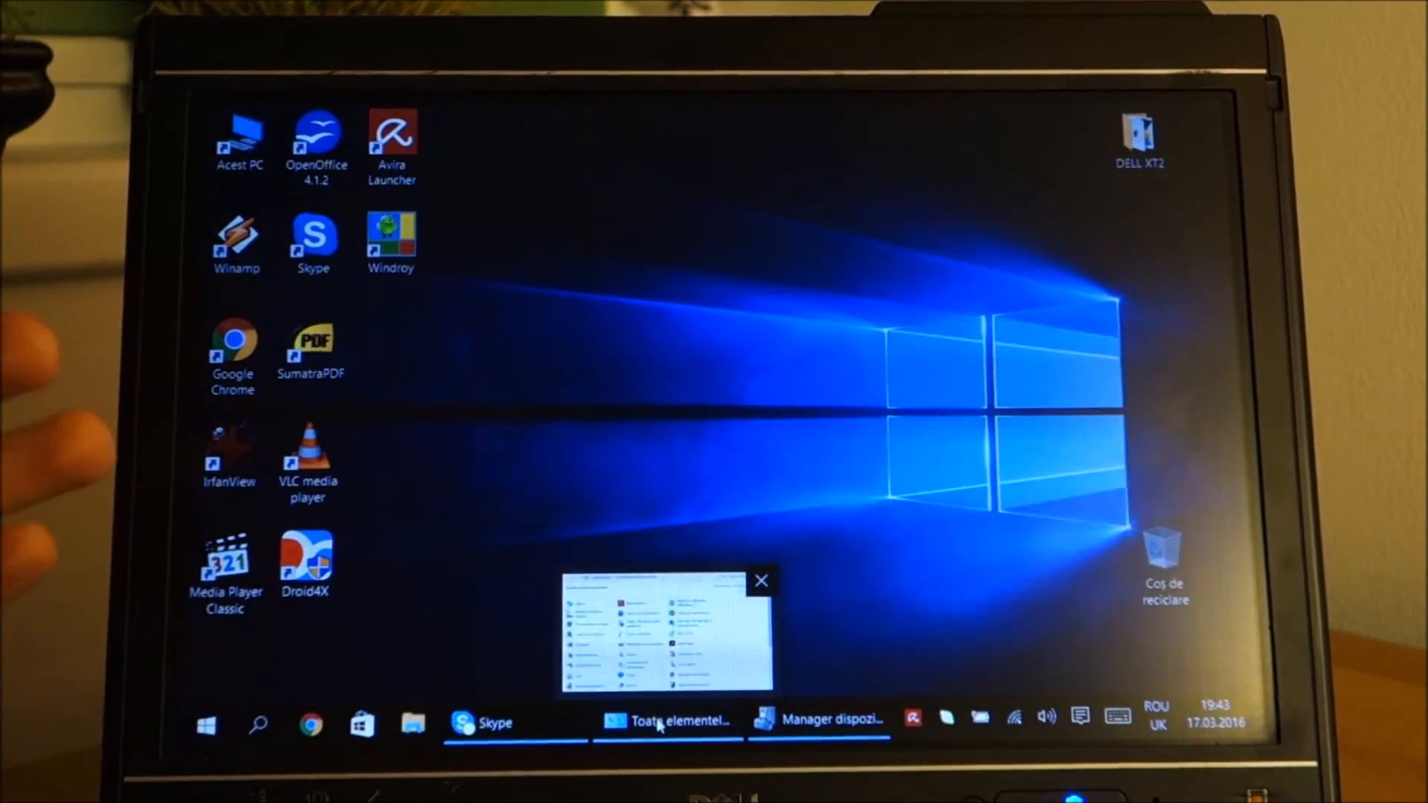
pyautogui.click(668, 721)
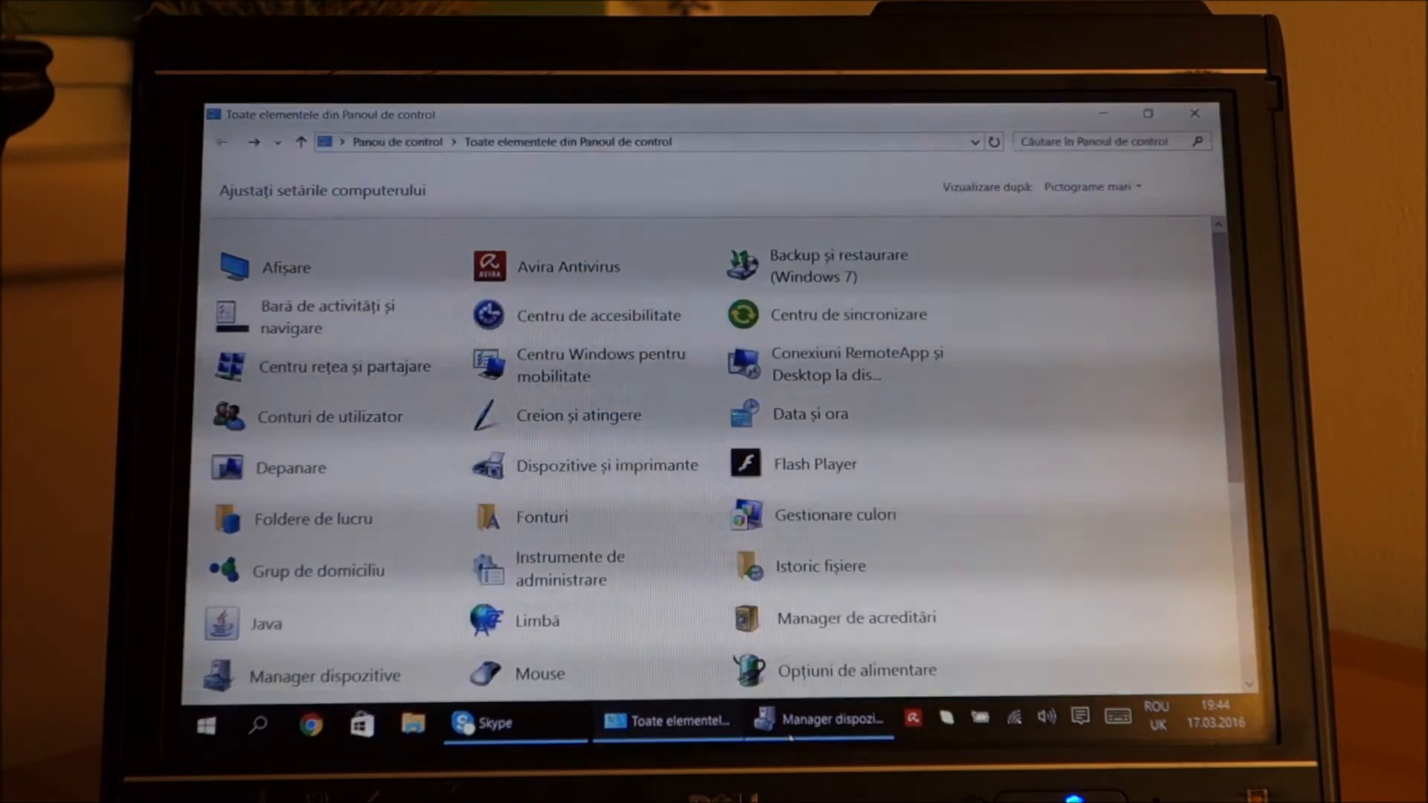
# Step: Close the Device Manager and Control Panel windows to return to the desktop
pyautogui.click(816, 721)
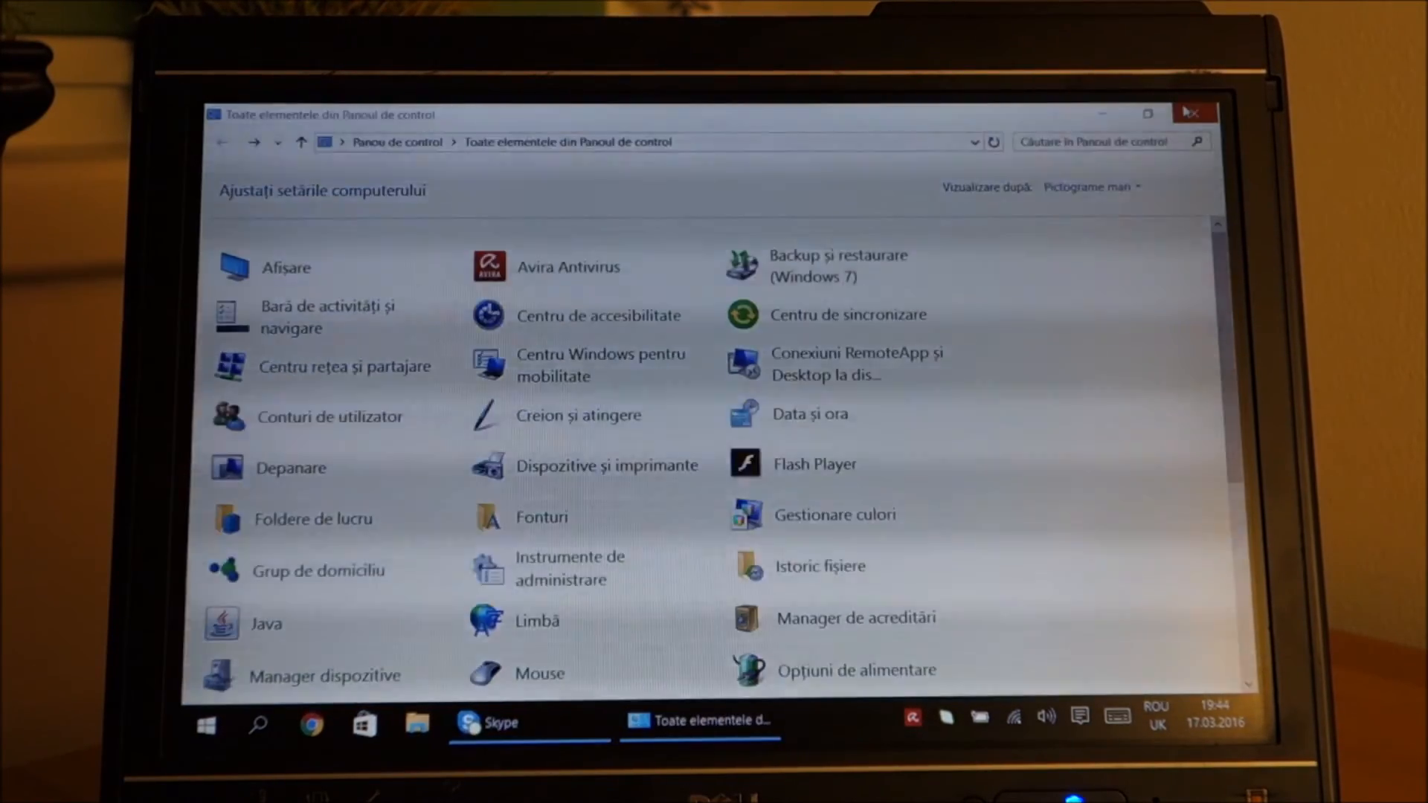
pyautogui.click(1193, 113)
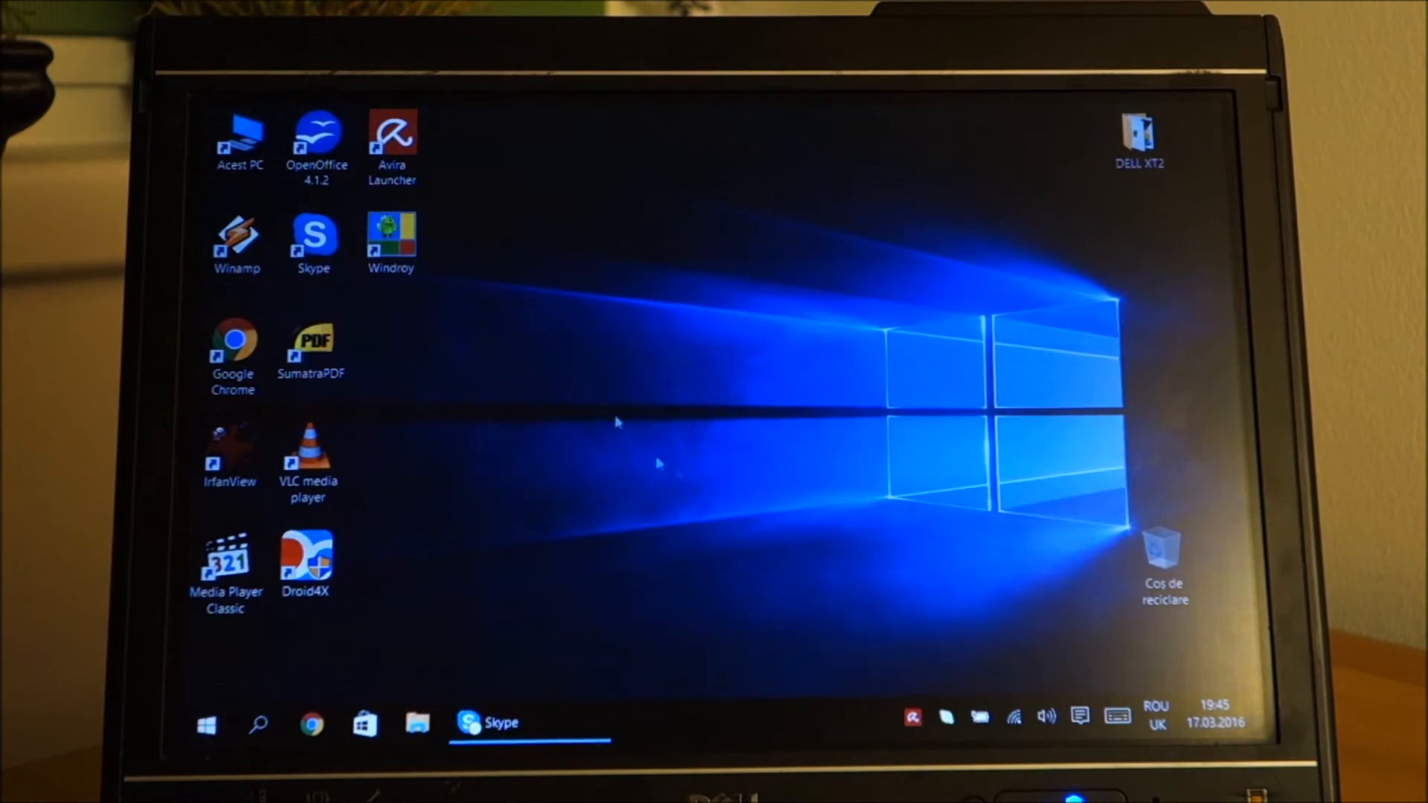
pyautogui.moveTo(562, 310)
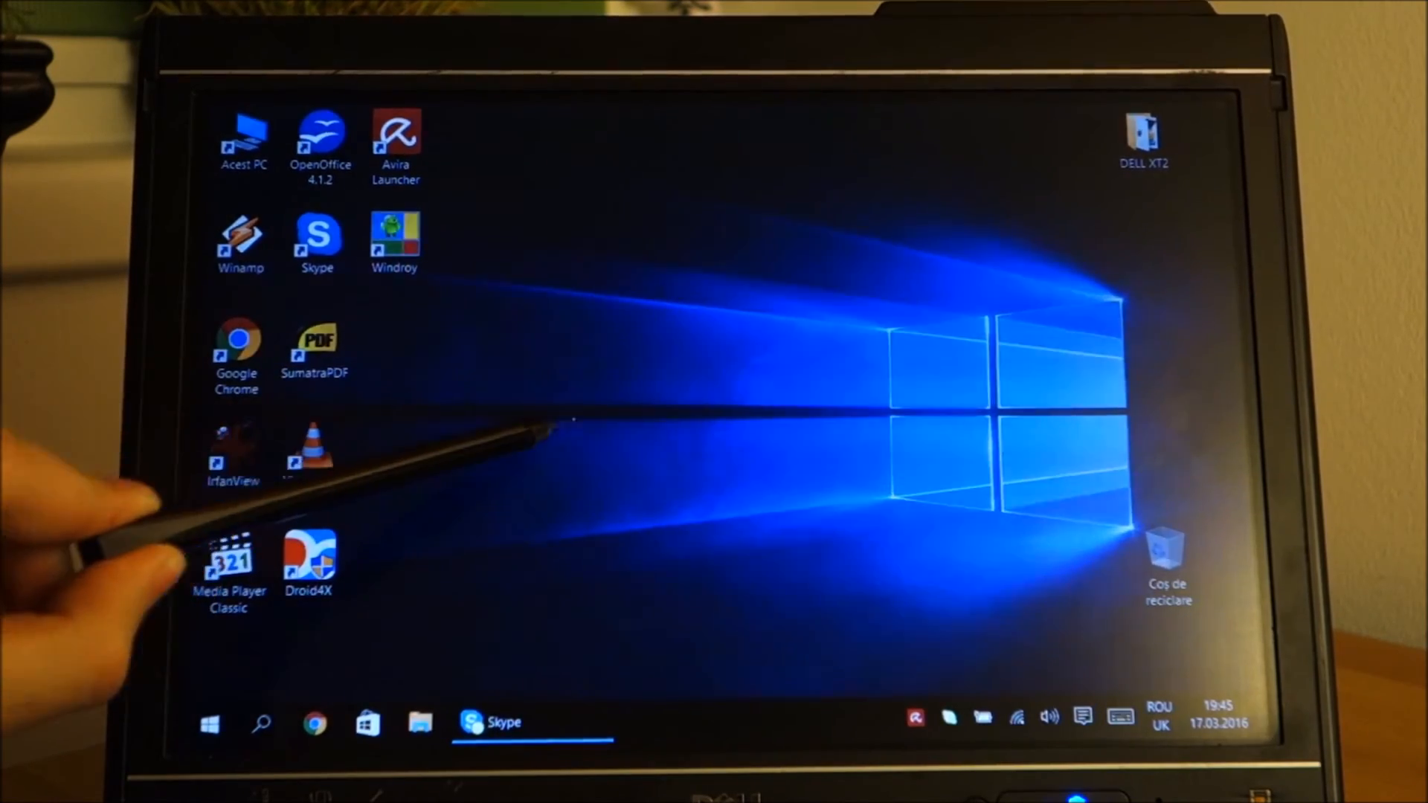
# Step: Launch Skype from the taskbar with the pen to reach its account sign-in window
pyautogui.click(492, 721)
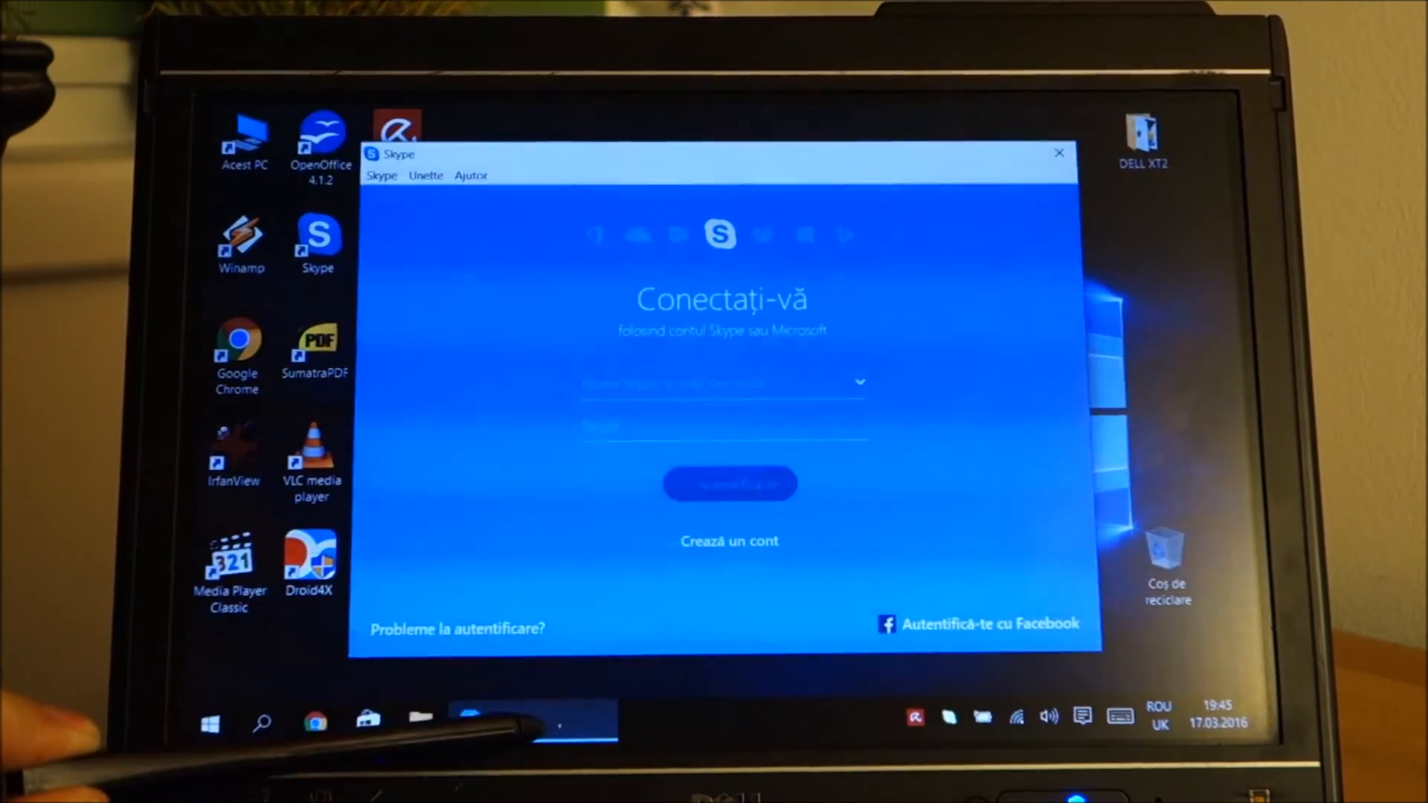